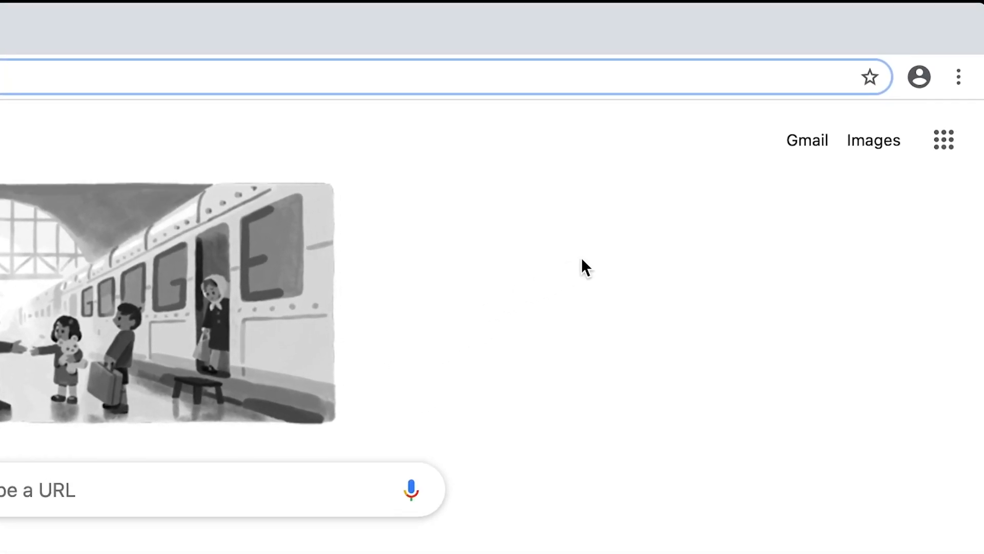
Step: Add a new Chrome person profile named "Child's name" from the avatar menu
click(918, 76)
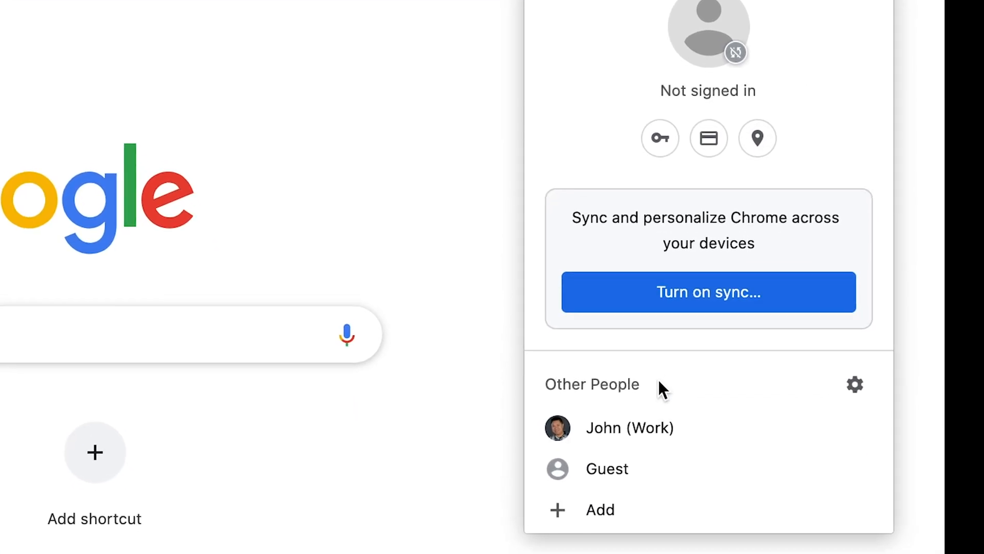
click(599, 509)
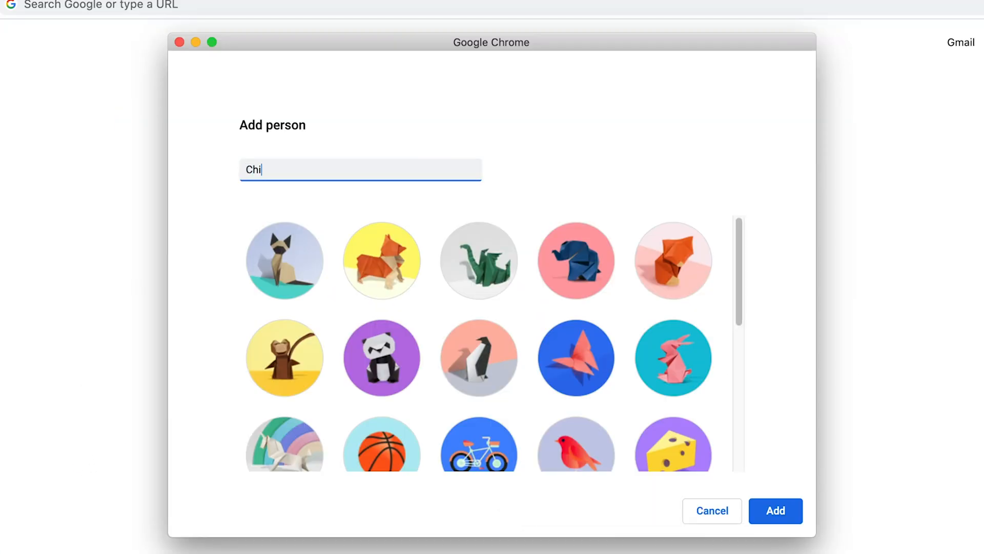
click(775, 510)
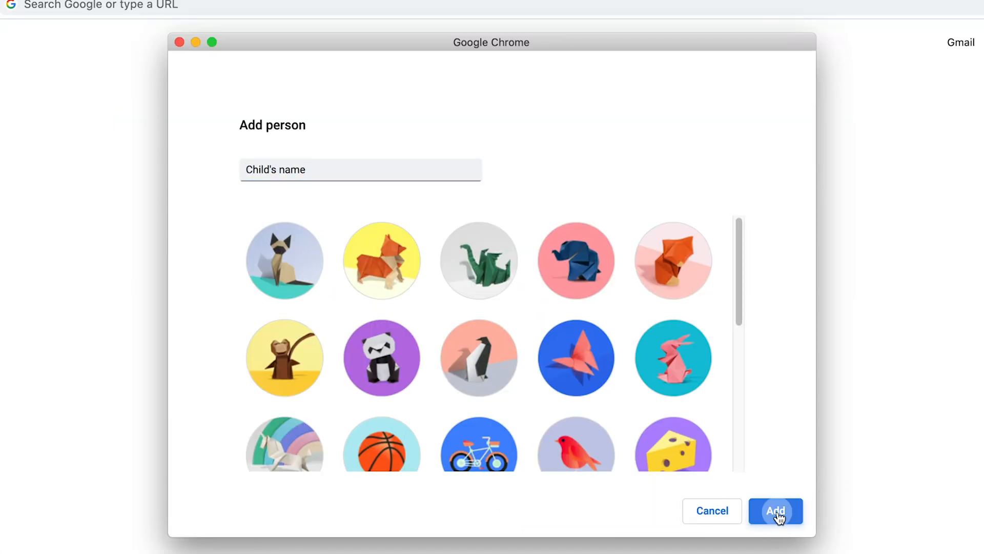
click(776, 510)
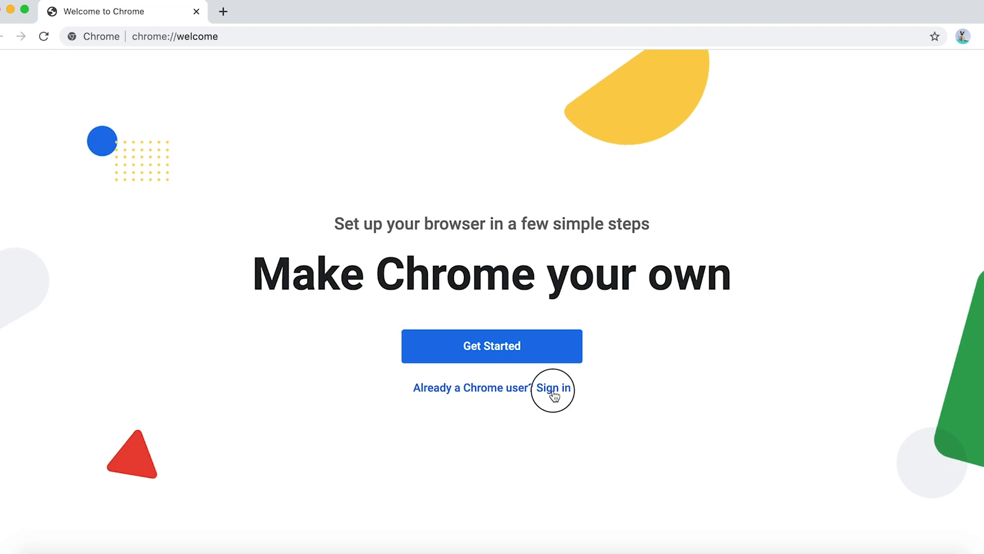
click(553, 387)
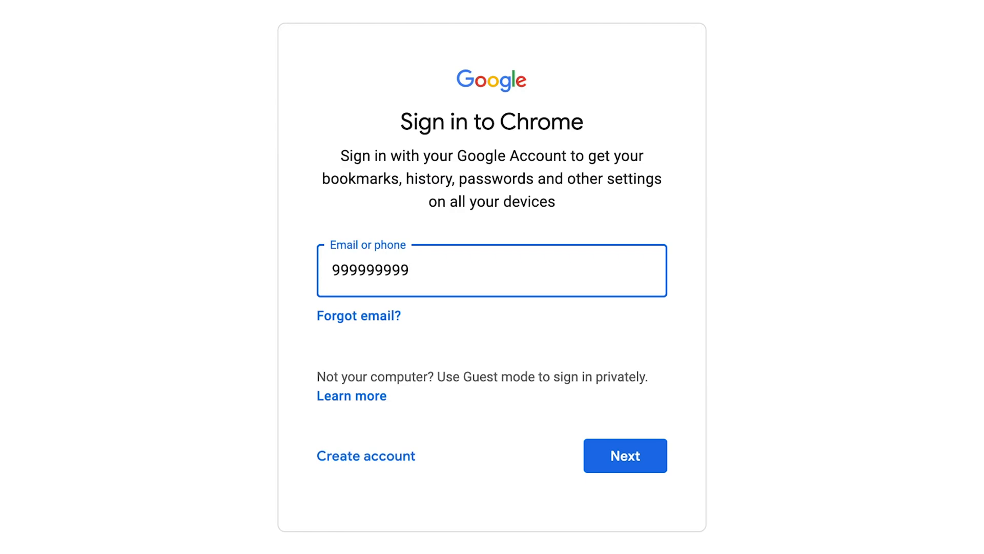
text(@gapps.yrd)
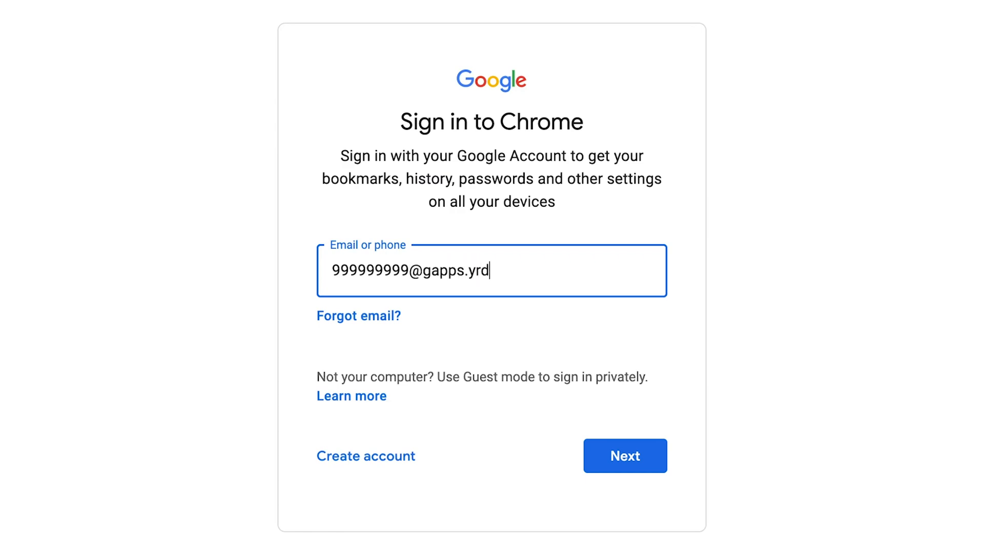
text(sb.ca)
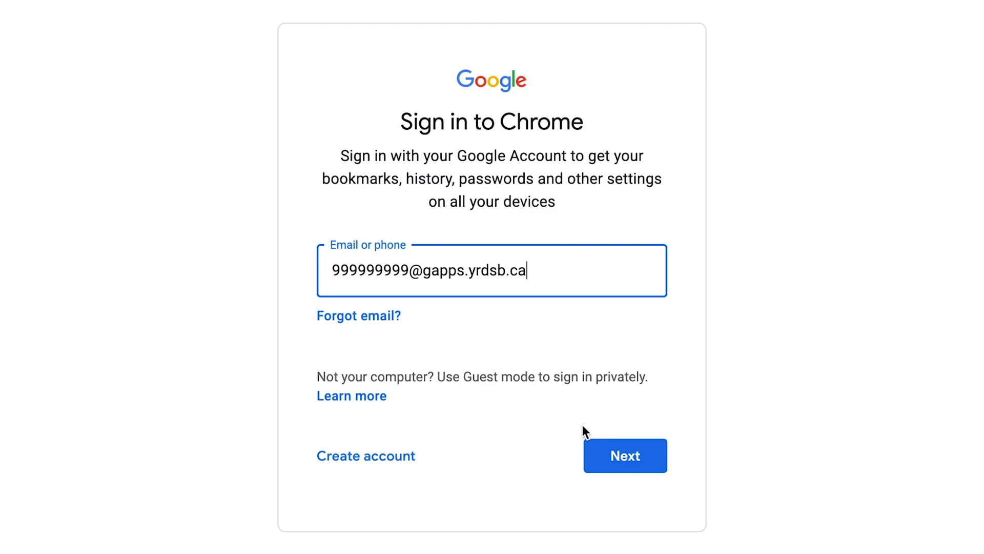
Step: Log in on the YRDSB page with the student's username and password
click(625, 455)
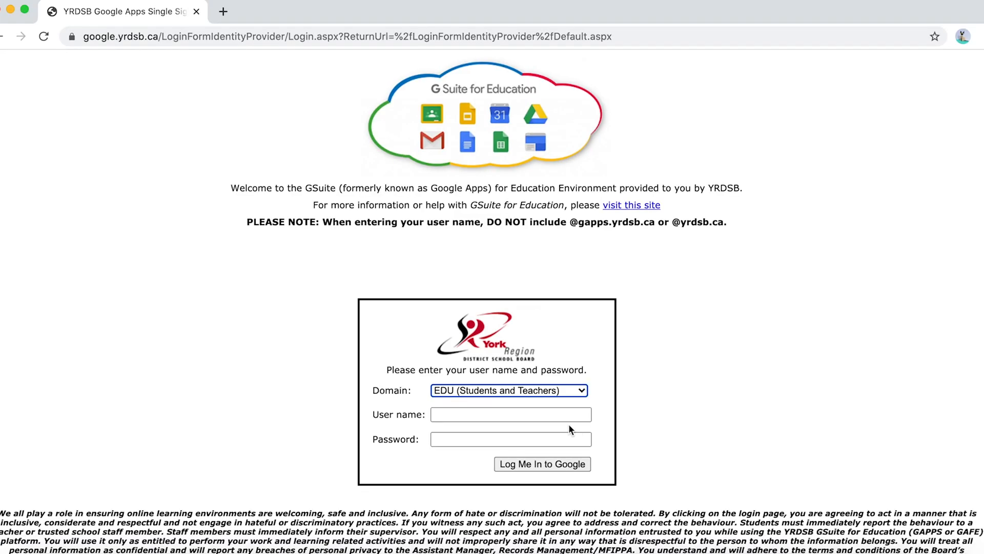
text(999999999)
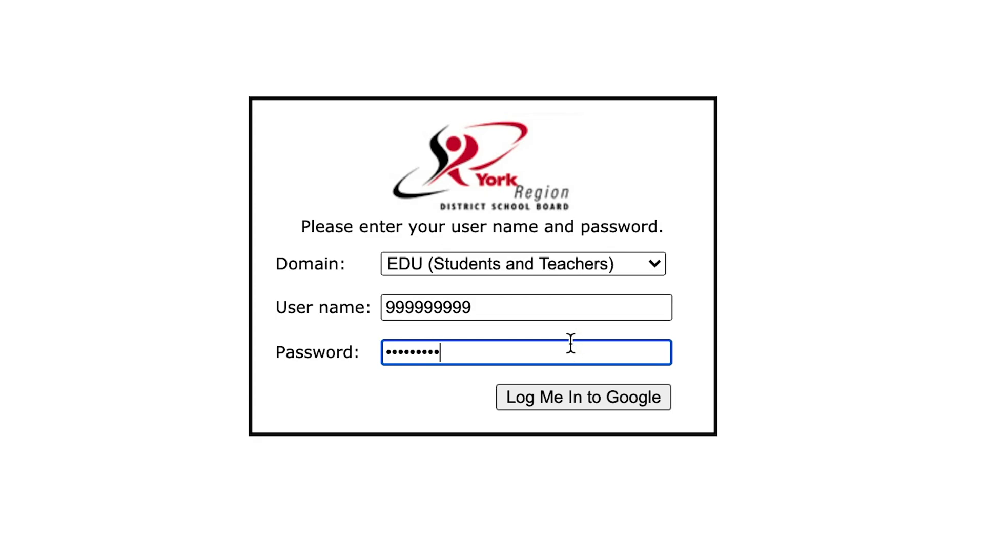
click(582, 397)
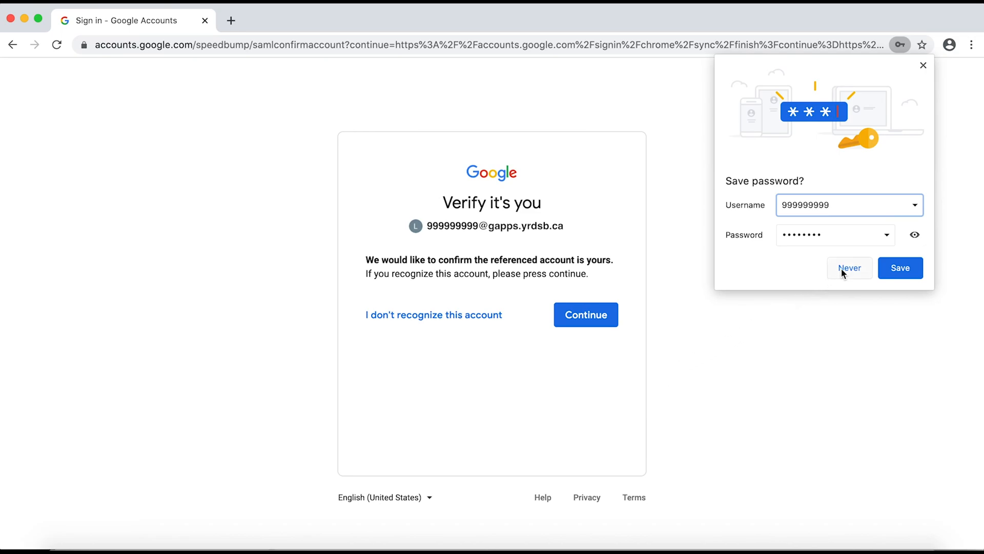
Step: Decline saving the password and confirm the school account on Verify it's you
click(848, 267)
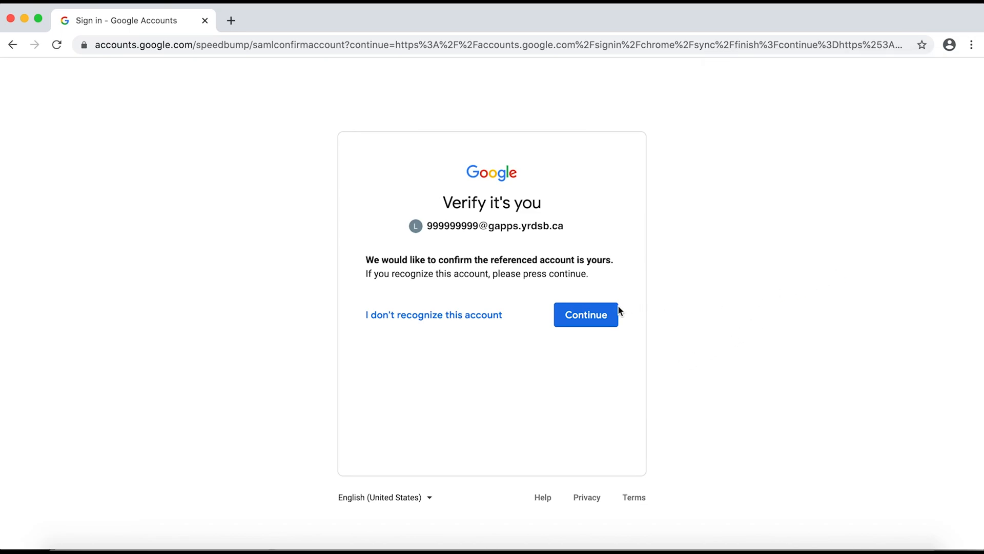
click(585, 315)
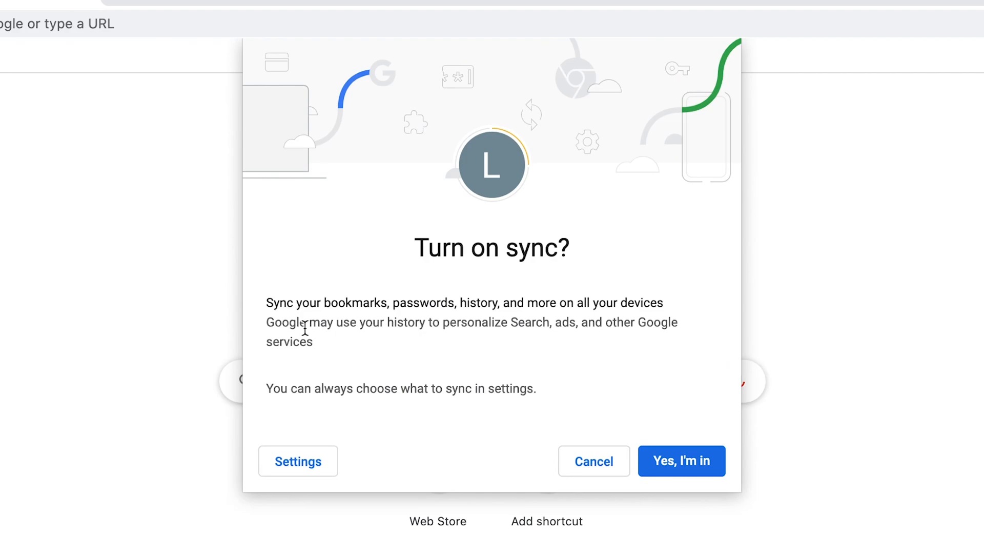
mouse_move(464, 375)
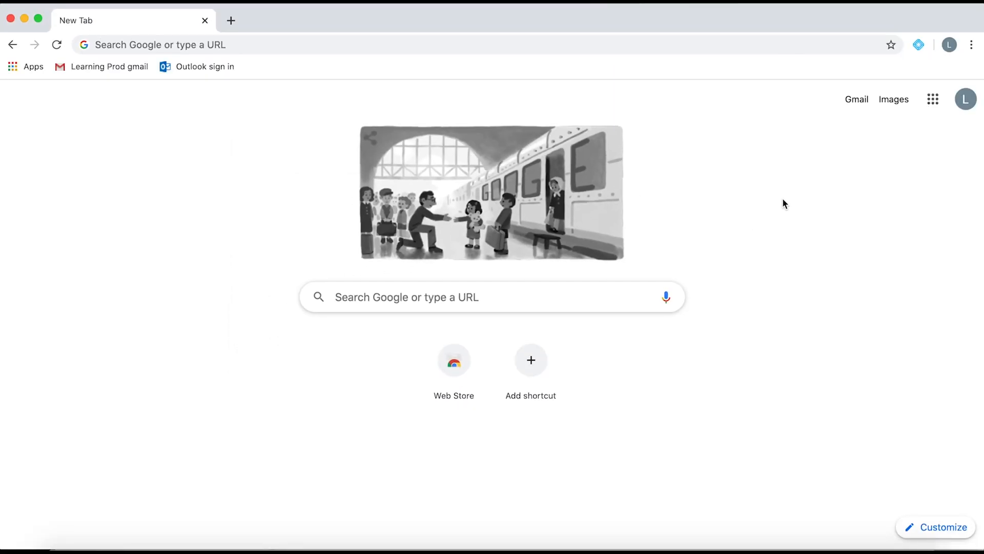
Step: From the avatar's Sync is on settings, choose Turn off for the school account
click(949, 44)
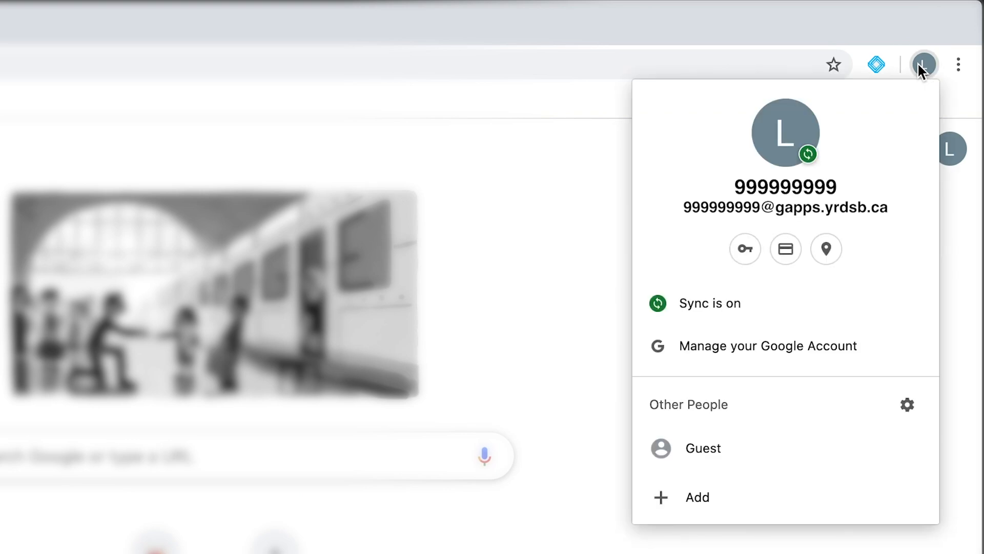
mouse_move(819, 206)
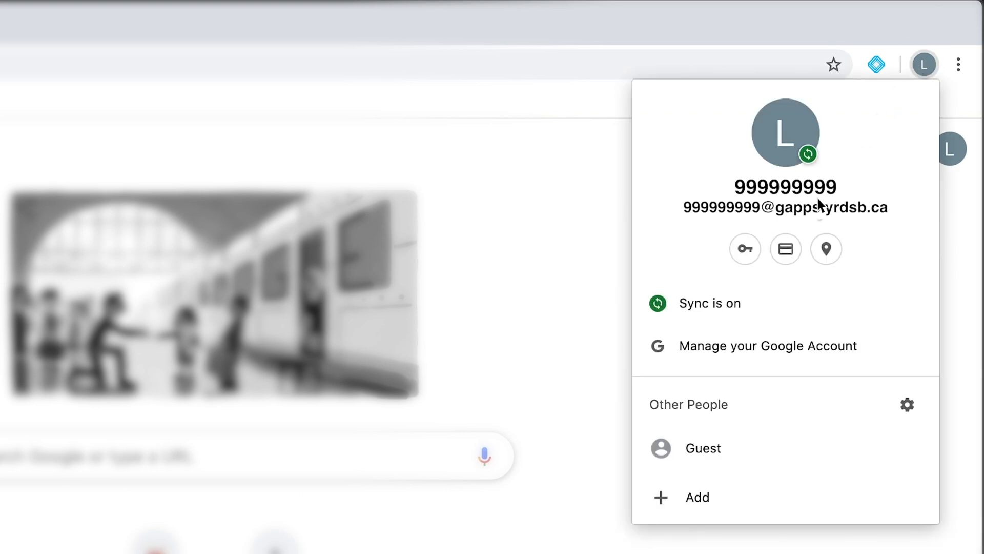
click(710, 303)
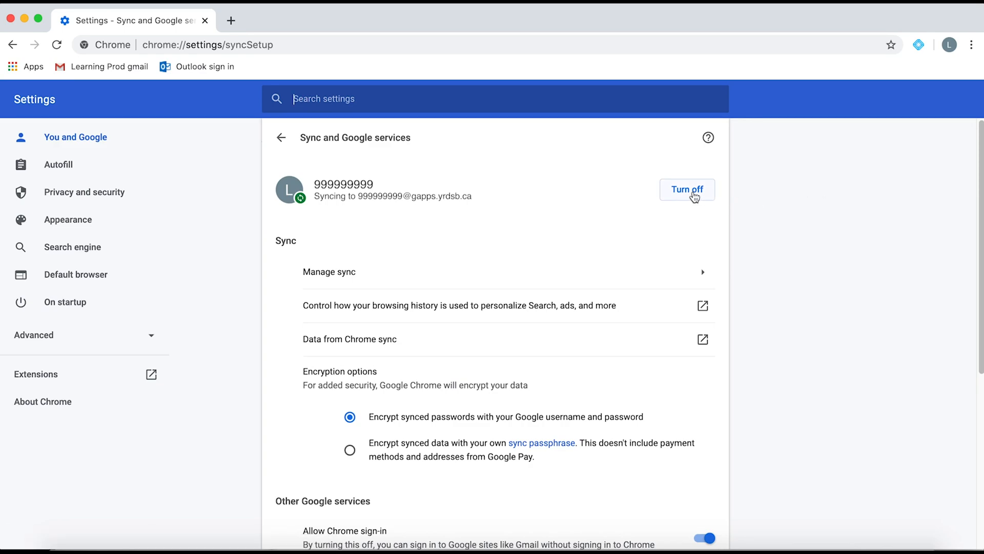
click(687, 189)
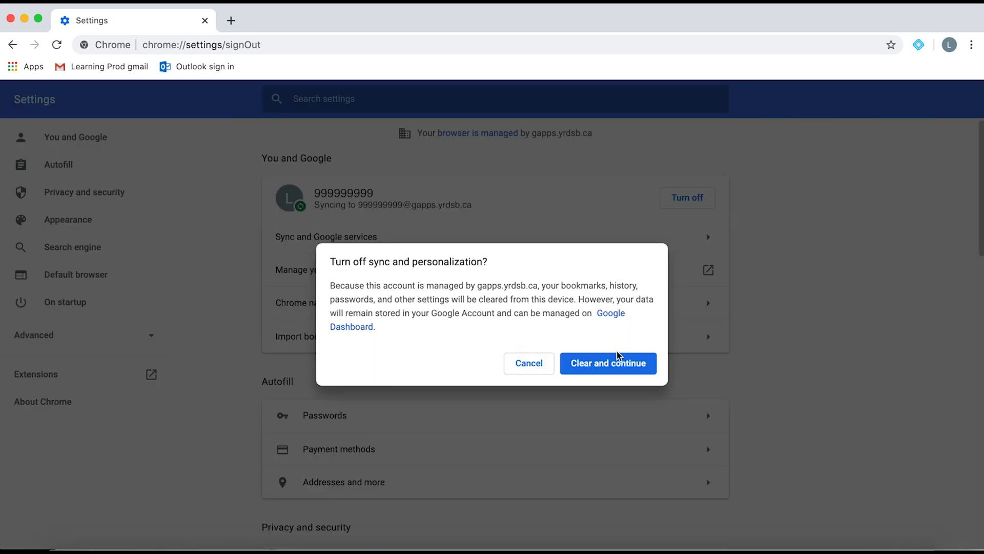